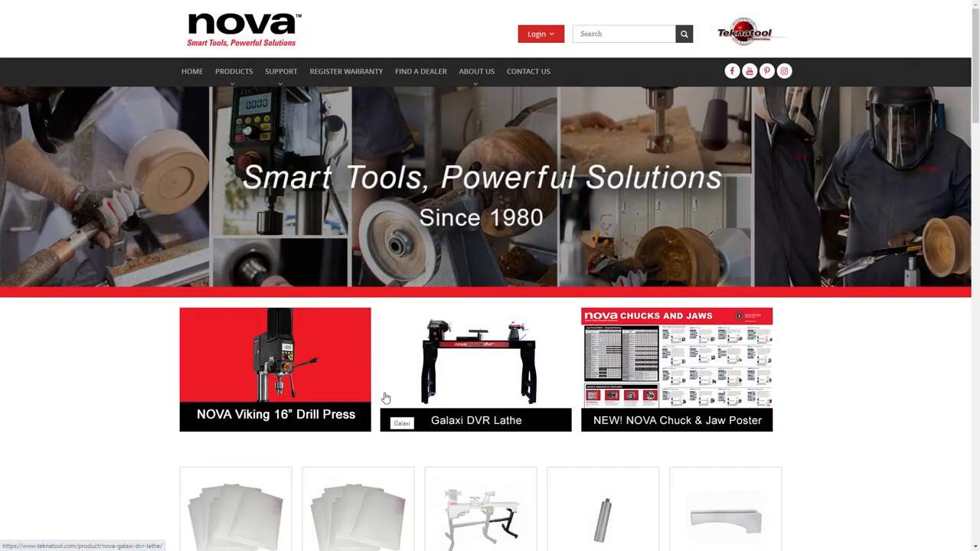
pyautogui.moveTo(387, 391)
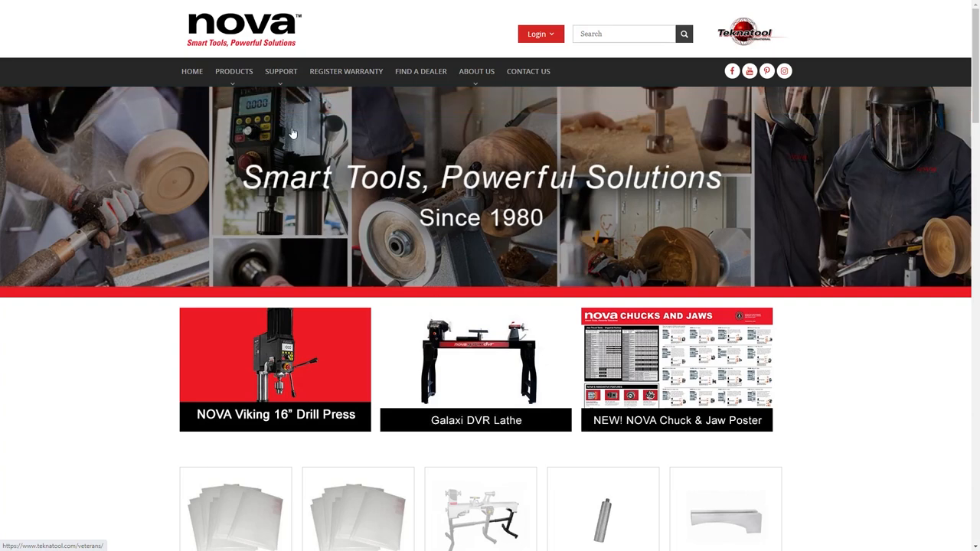
# Step: Go to the Teknatool Support page from the NOVA home page navigation
pyautogui.click(281, 71)
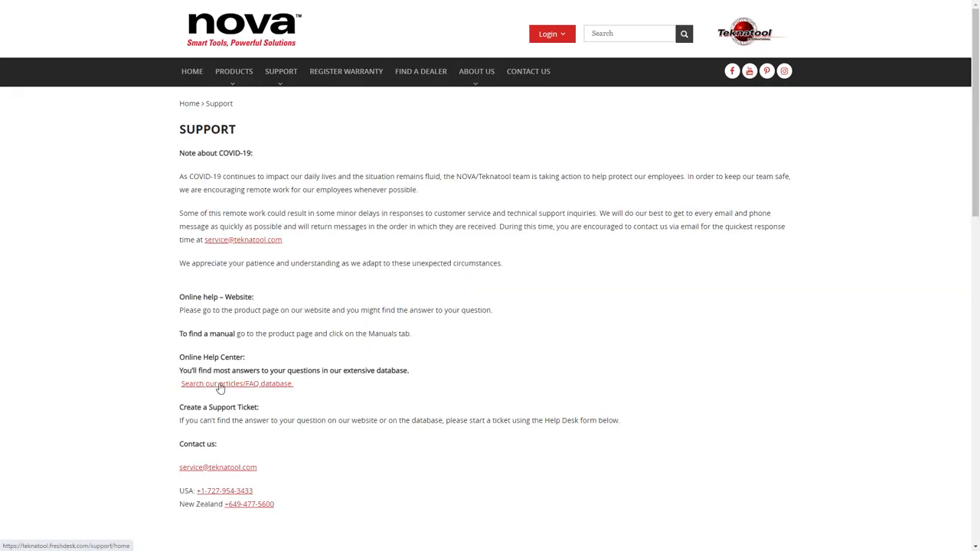
# Step: Search the help center article database for 'voyager vs vulcan'
pyautogui.click(237, 383)
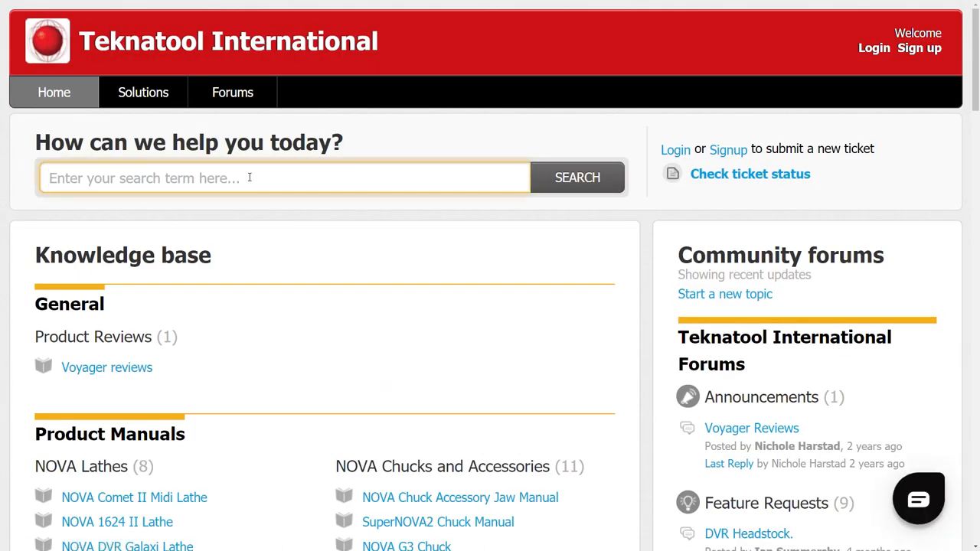
pyautogui.write('voyager vs')
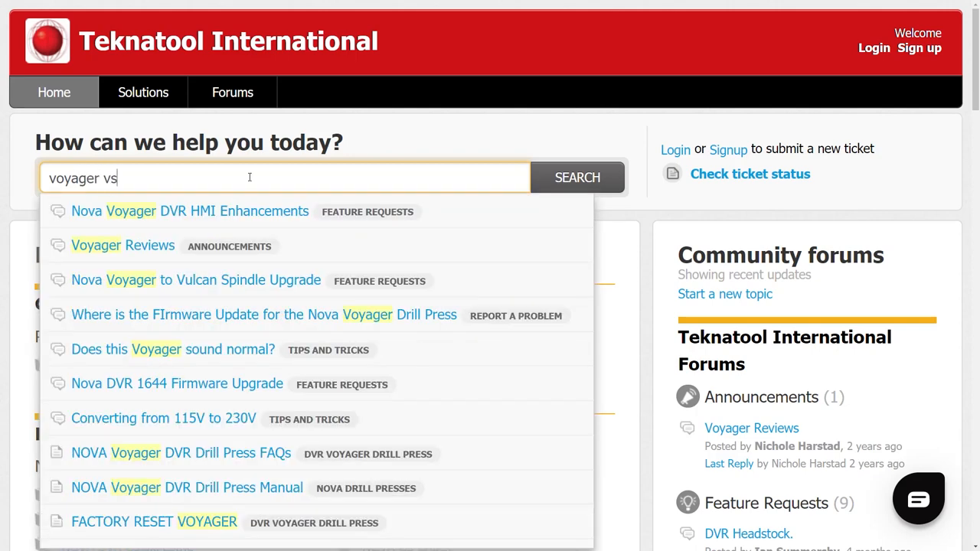
pyautogui.write('vulcan')
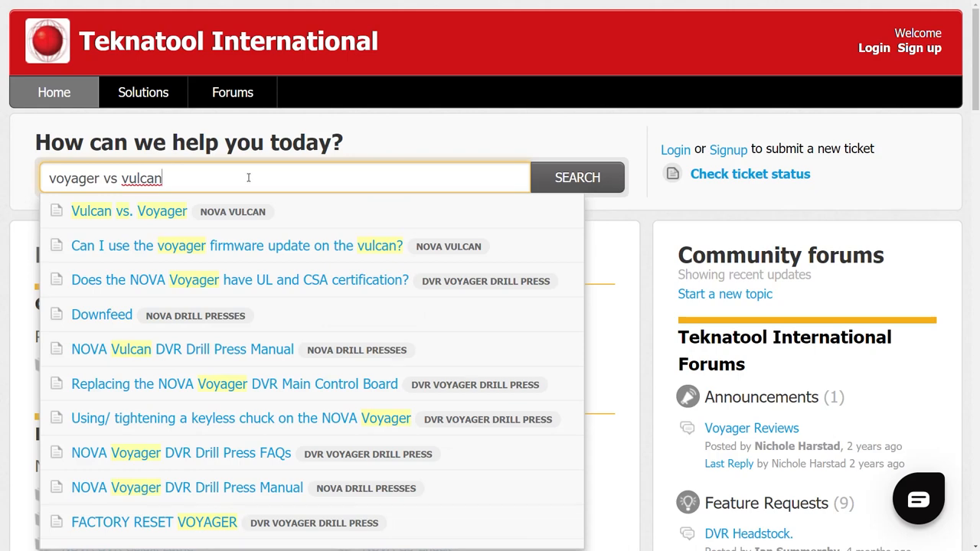
# Step: Open the 'Vulcan vs. Voyager' article and highlight the double V groove bearings difference
pyautogui.click(128, 210)
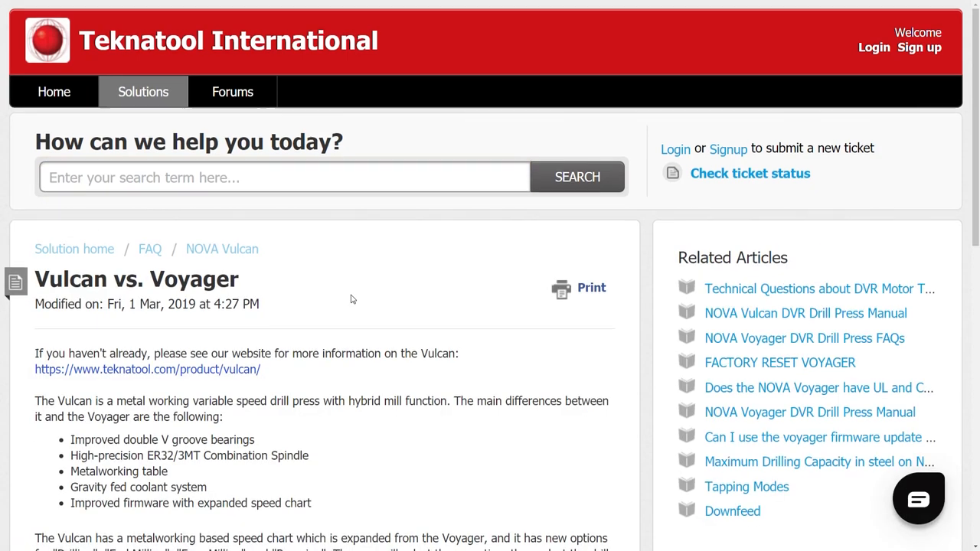
pyautogui.scroll(-3)
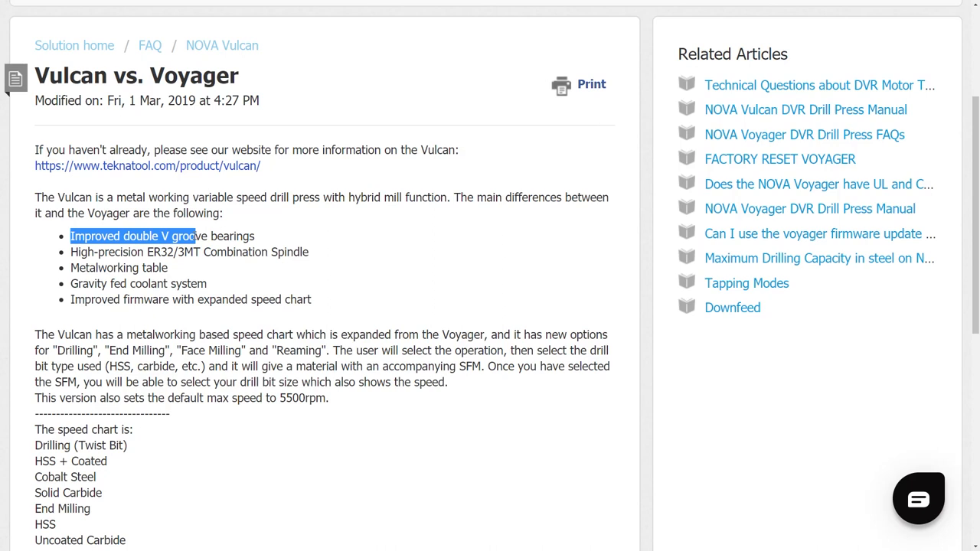
pyautogui.moveTo(194, 236); pyautogui.dragTo(255, 236)
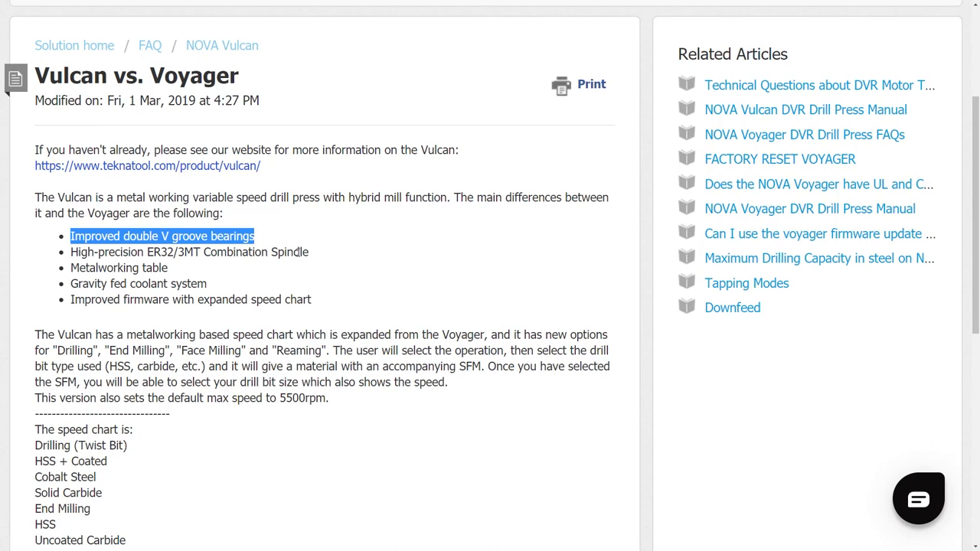
pyautogui.moveTo(298, 252)
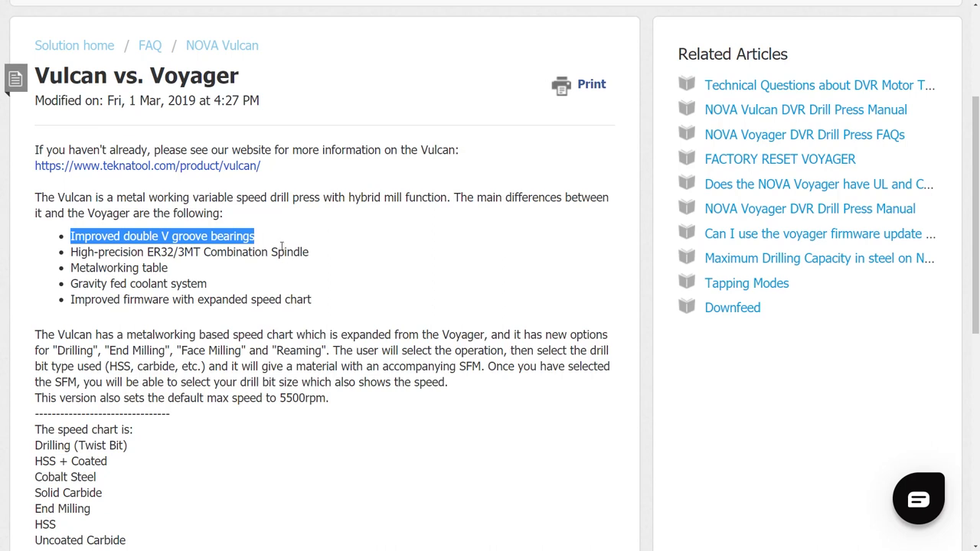
pyautogui.moveTo(119, 267)
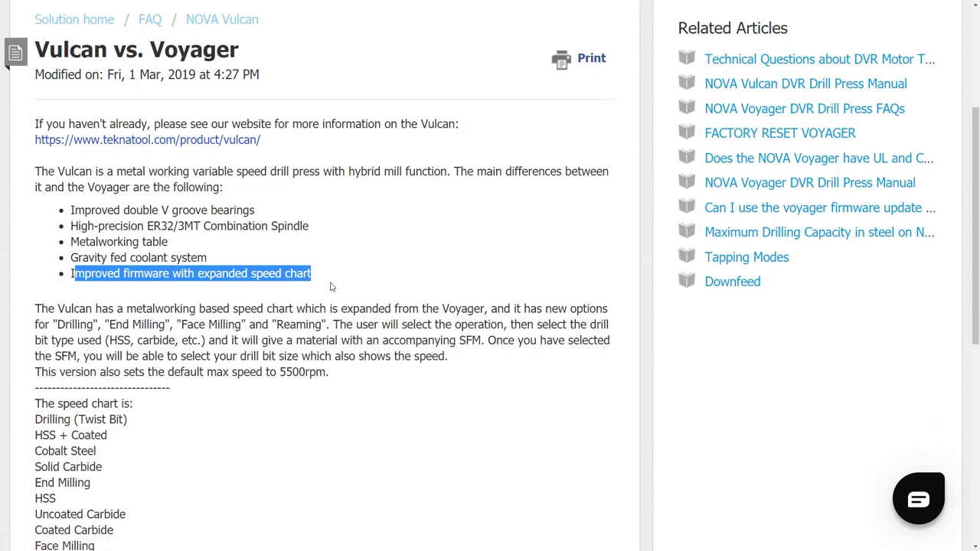
# Step: Highlight Reaming, carbide and the 5500rpm default max speed in the speed chart paragraph
pyautogui.scroll(-3)
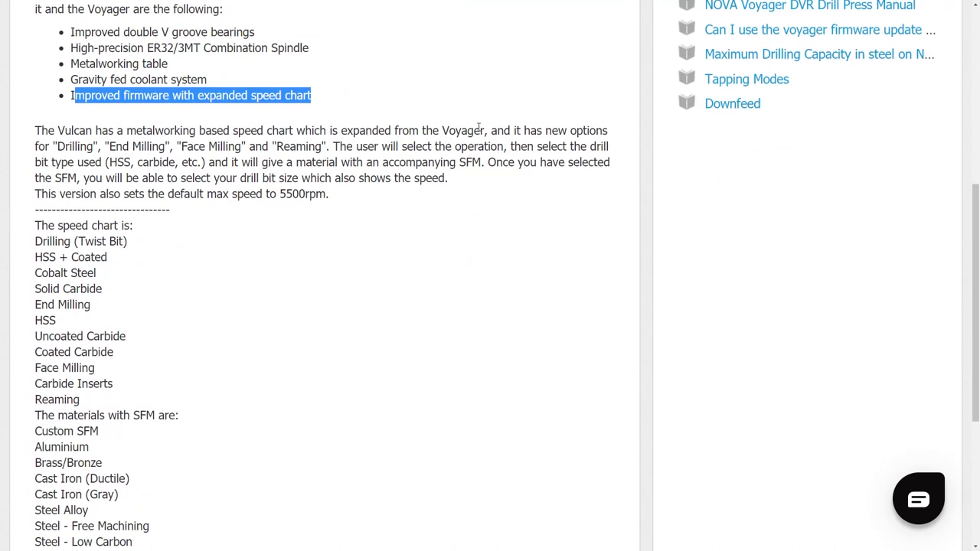
pyautogui.doubleClick(75, 146)
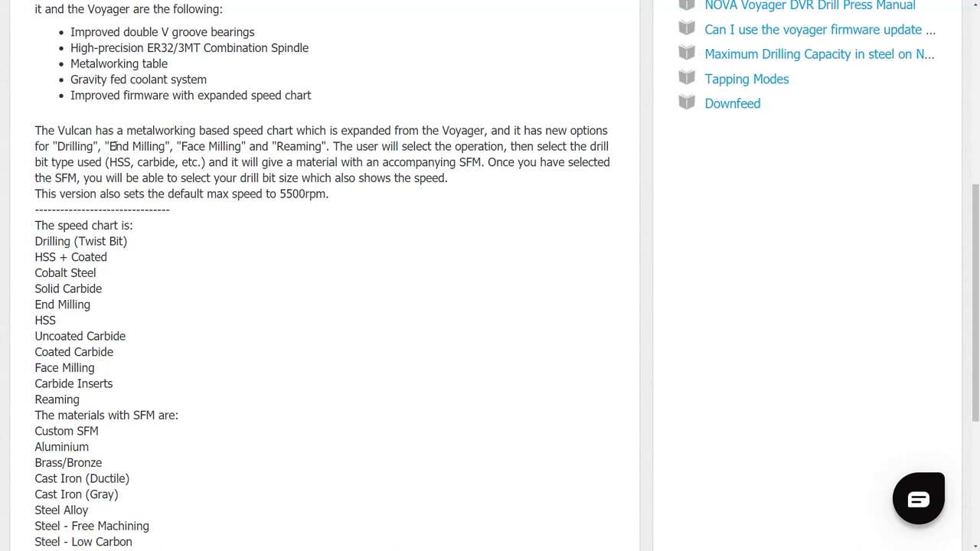
pyautogui.doubleClick(300, 146)
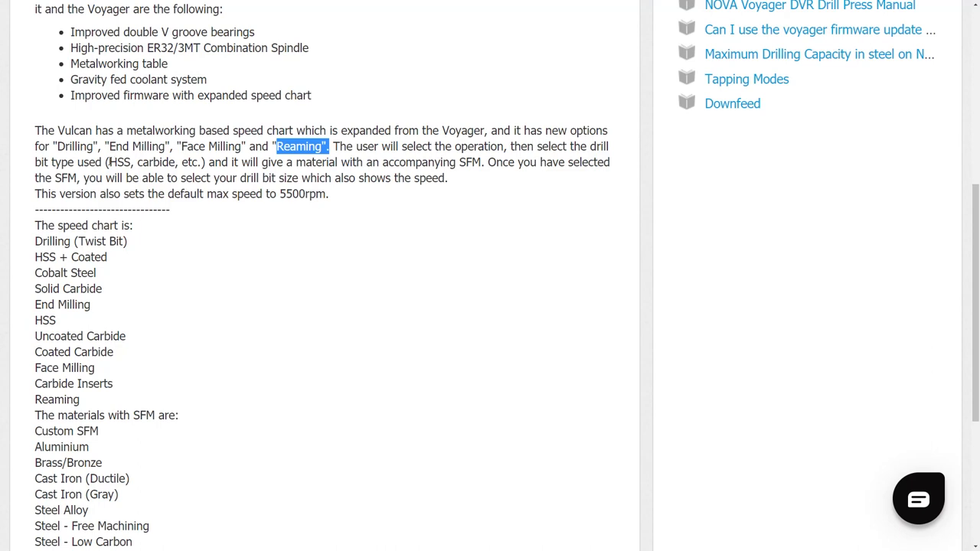
pyautogui.doubleClick(156, 163)
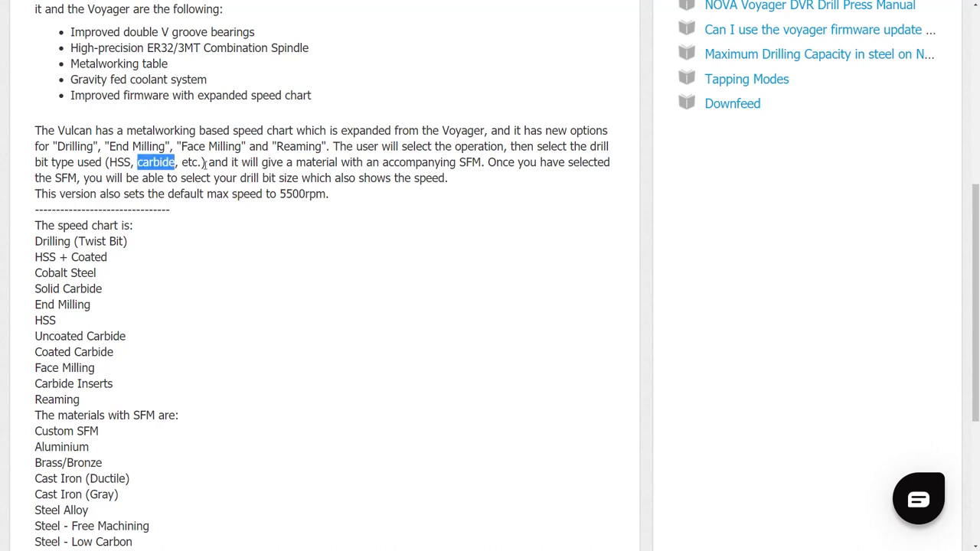
pyautogui.moveTo(465, 164)
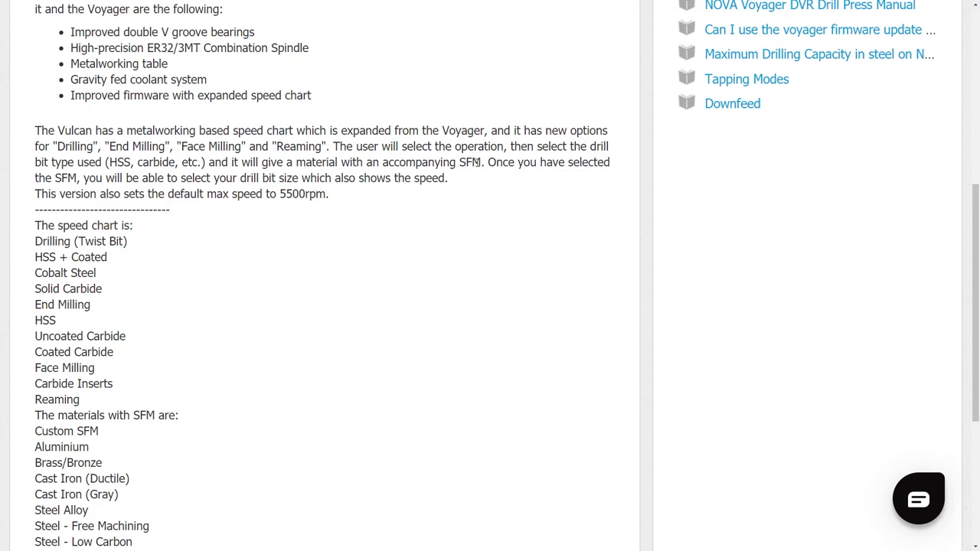
pyautogui.moveTo(247, 245)
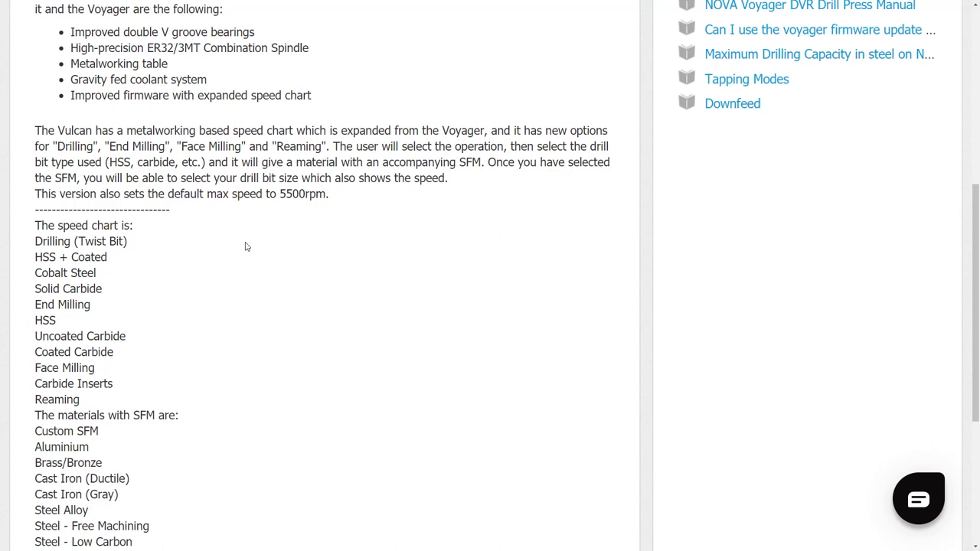
pyautogui.moveTo(229, 178)
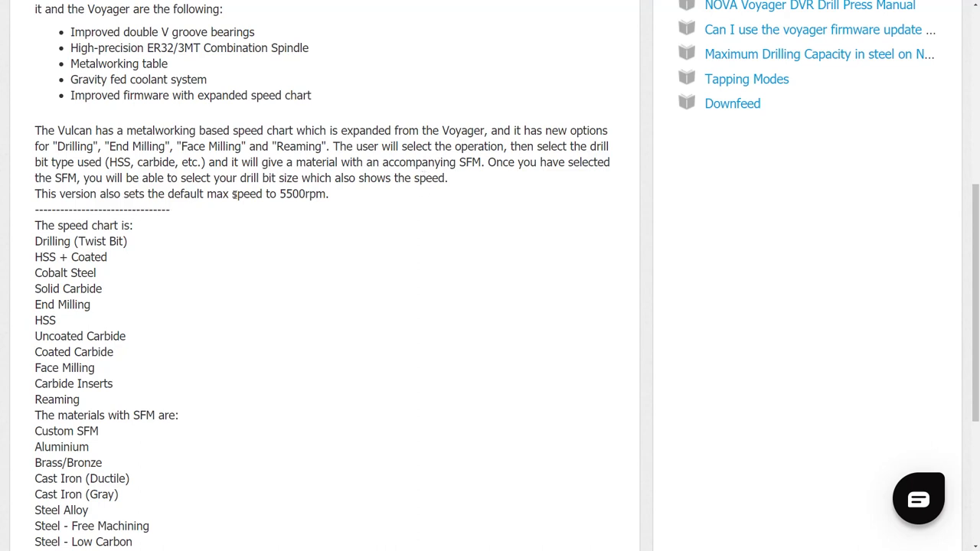
pyautogui.doubleClick(302, 194)
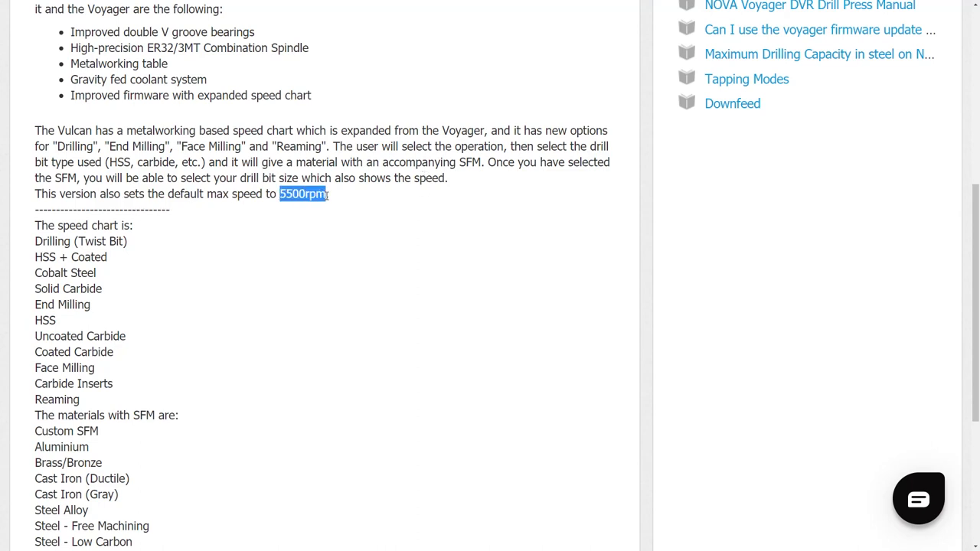
pyautogui.scroll(-3)
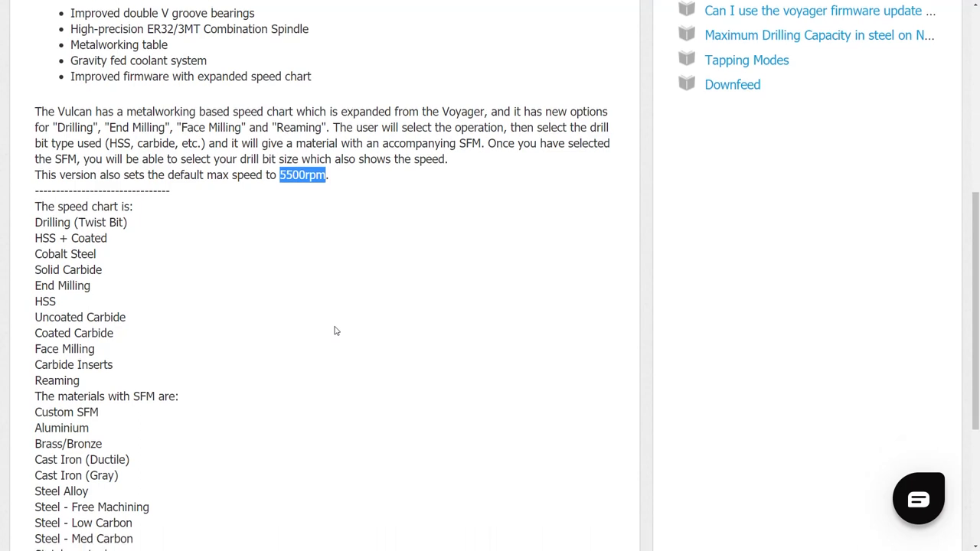
# Step: Highlight Coated, Carbide Inserts, Reaming, then the whole Drilling-to-Reaming list, and scroll to the end
pyautogui.scroll(-3)
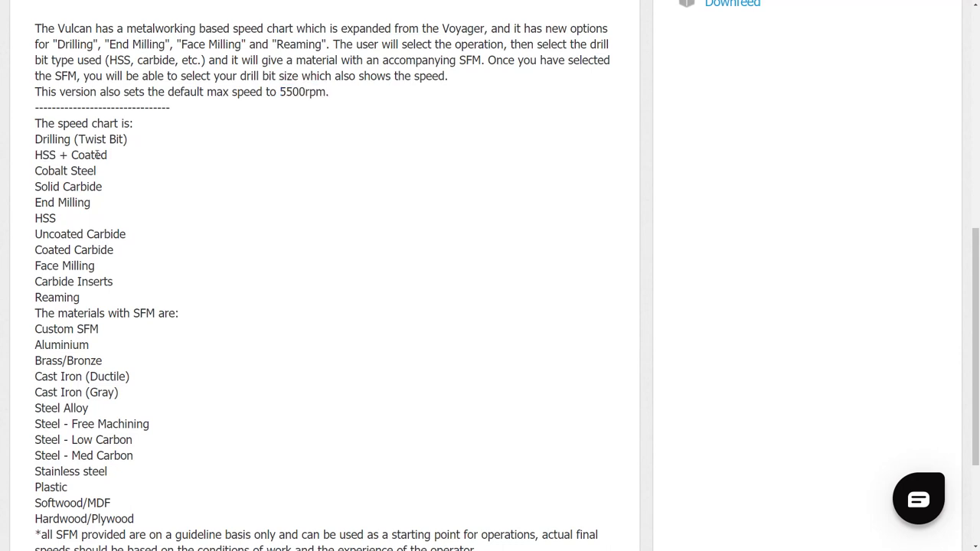
pyautogui.doubleClick(89, 155)
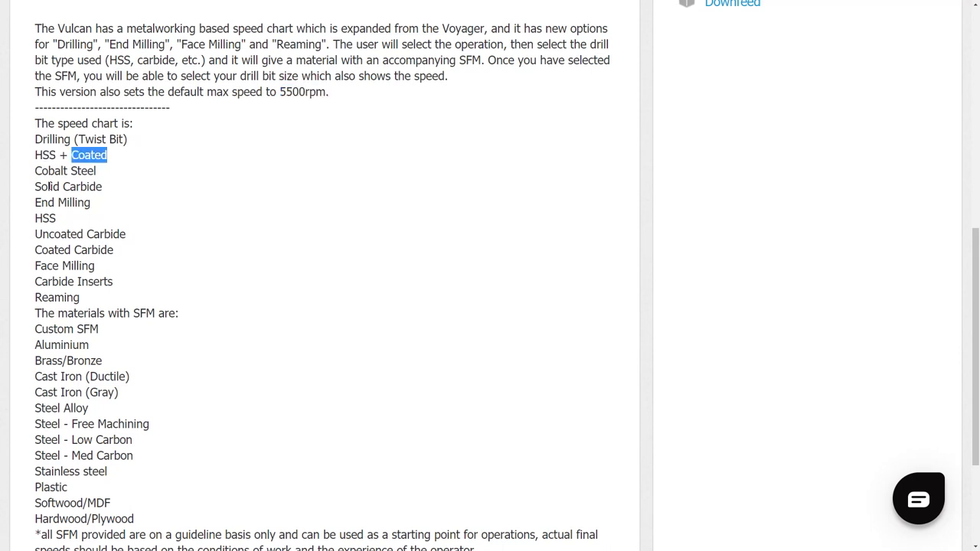
pyautogui.doubleClick(62, 202)
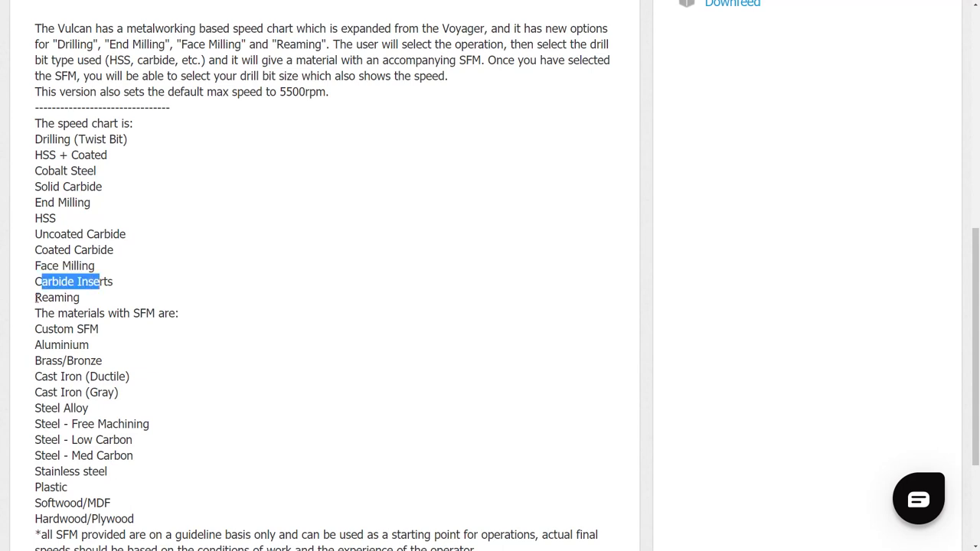
pyautogui.doubleClick(57, 297)
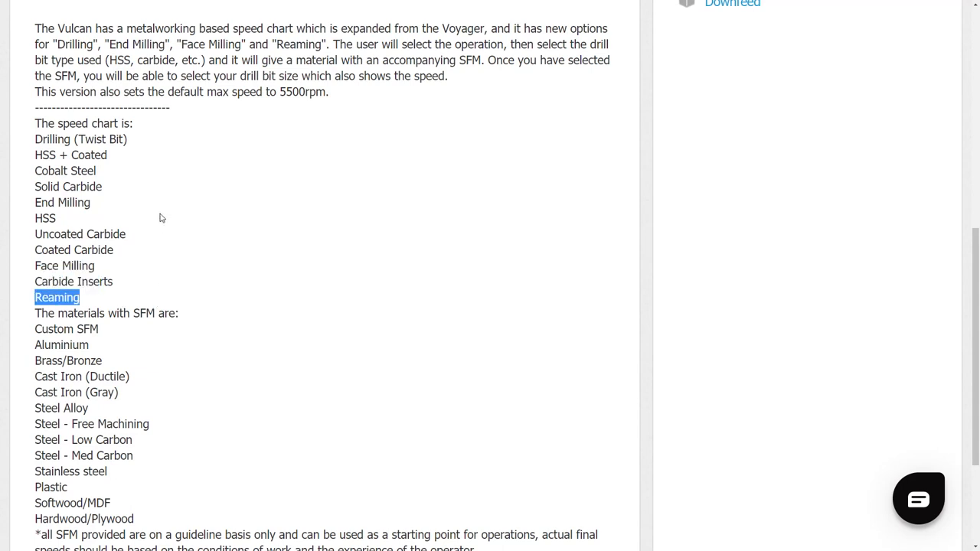
pyautogui.moveTo(35, 140); pyautogui.dragTo(96, 266)
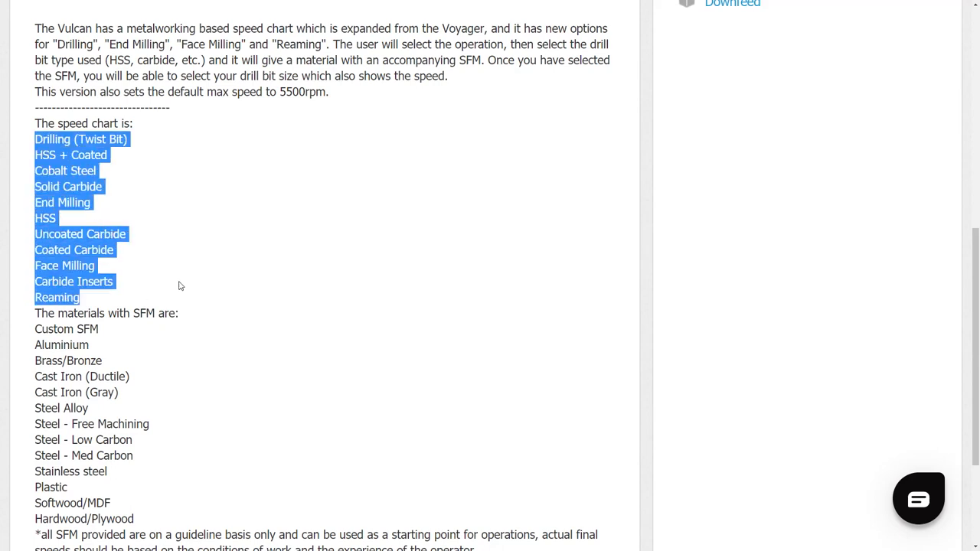
pyautogui.scroll(-3)
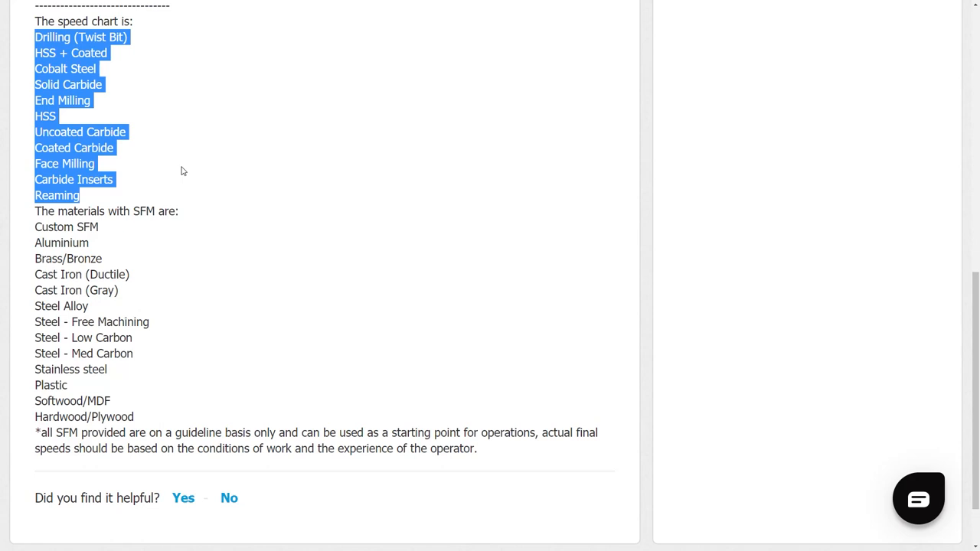
pyautogui.moveTo(195, 217)
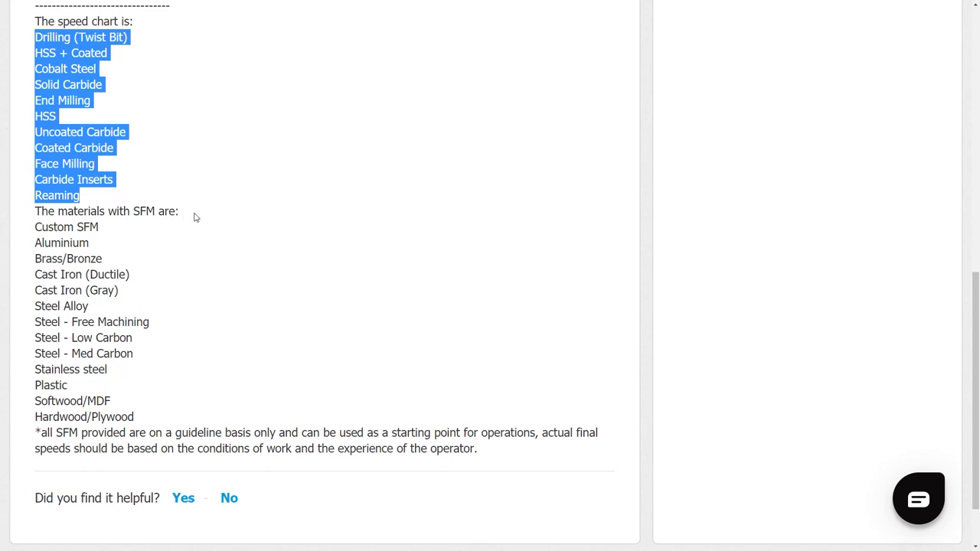
pyautogui.moveTo(89, 243)
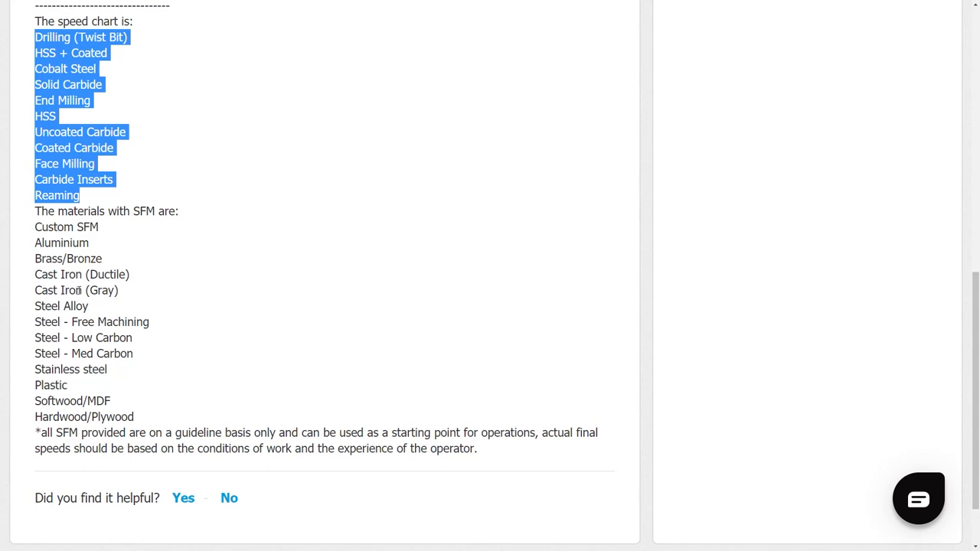
pyautogui.moveTo(73, 396)
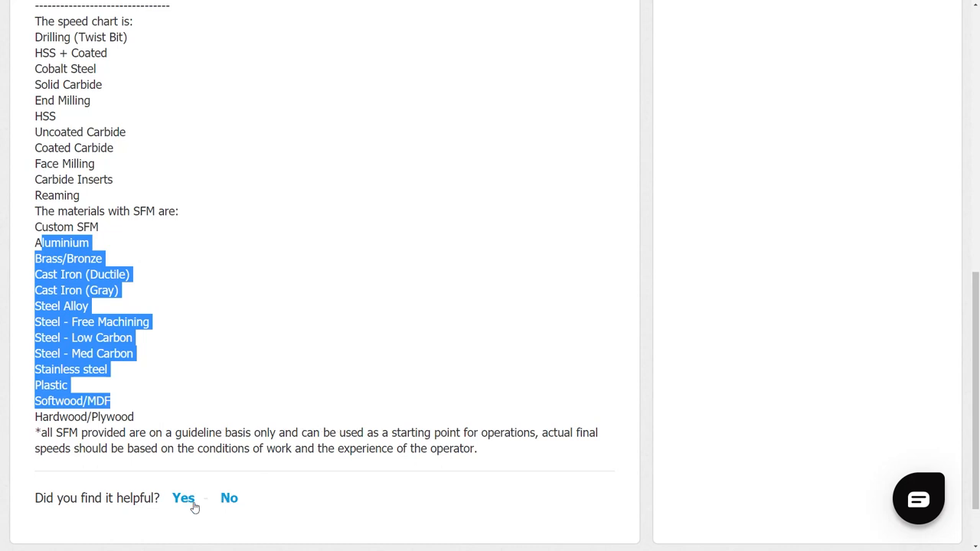
# Step: Answer 'Yes' to 'Did you find it helpful?' and scroll back to the title
pyautogui.click(183, 498)
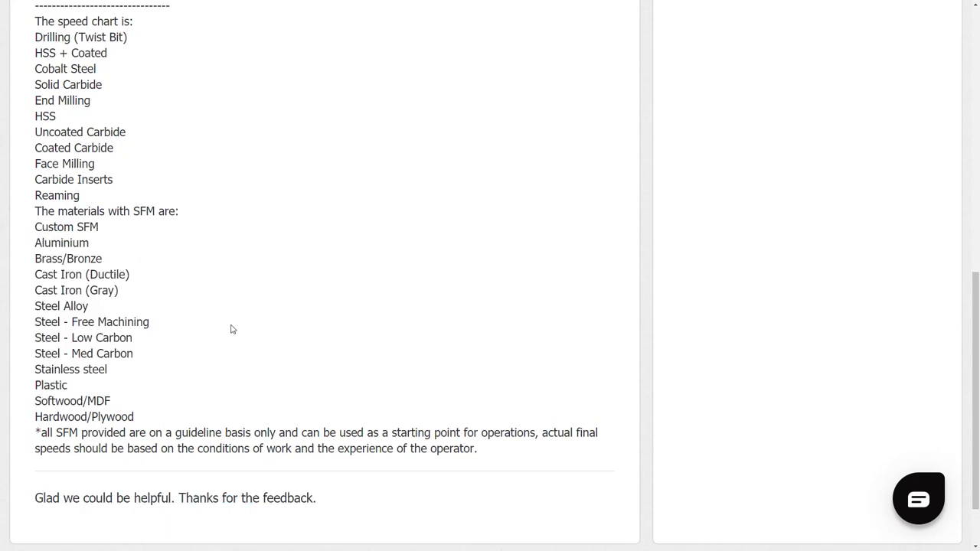
pyautogui.scroll(3)
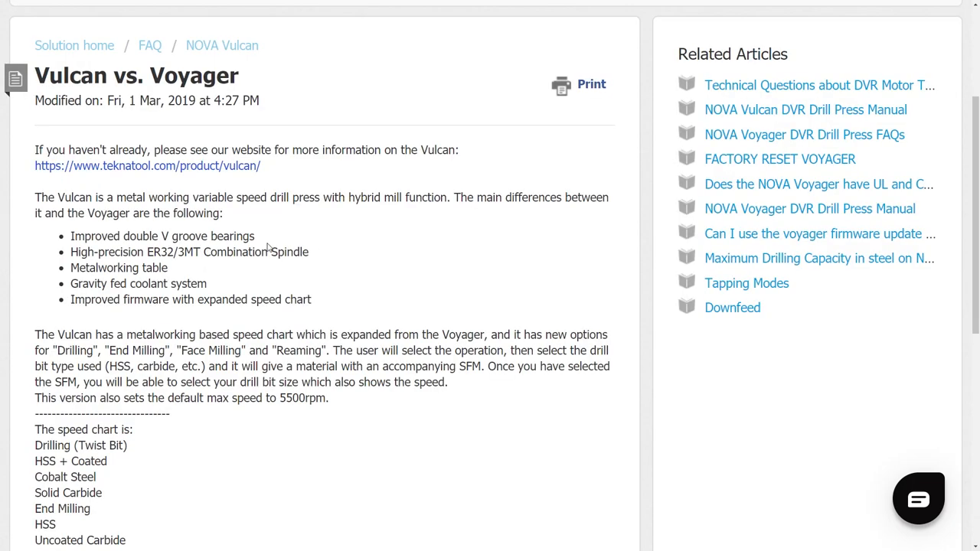
pyautogui.moveTo(268, 246)
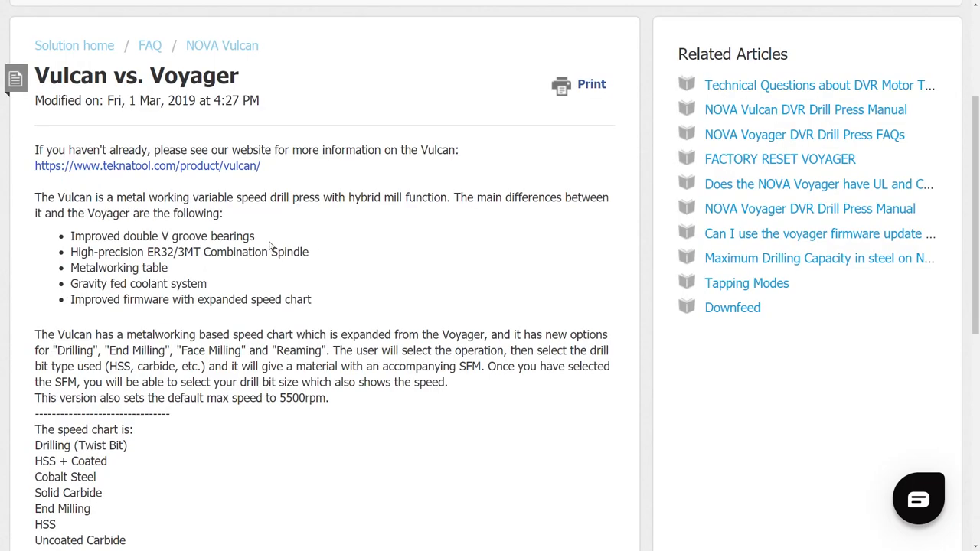
pyautogui.doubleClick(194, 75)
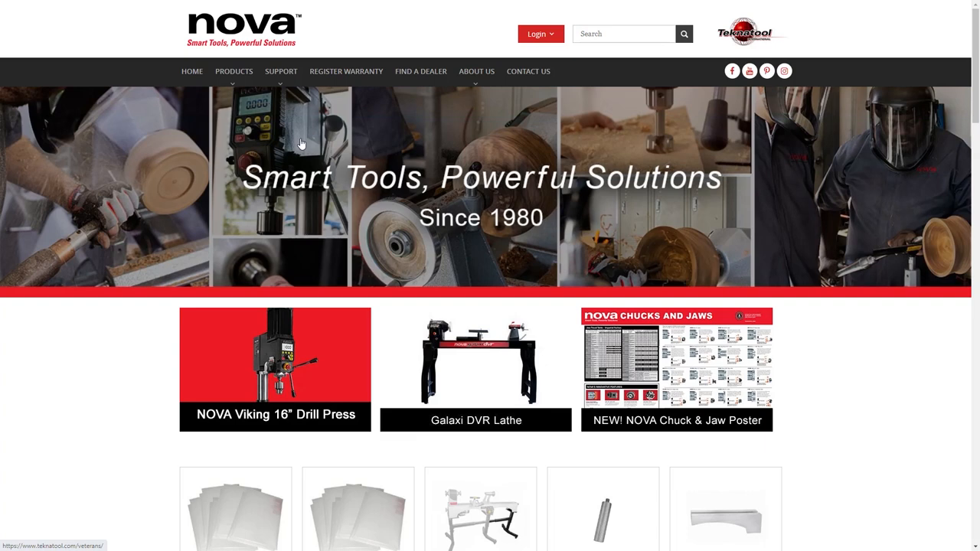
pyautogui.moveTo(281, 72)
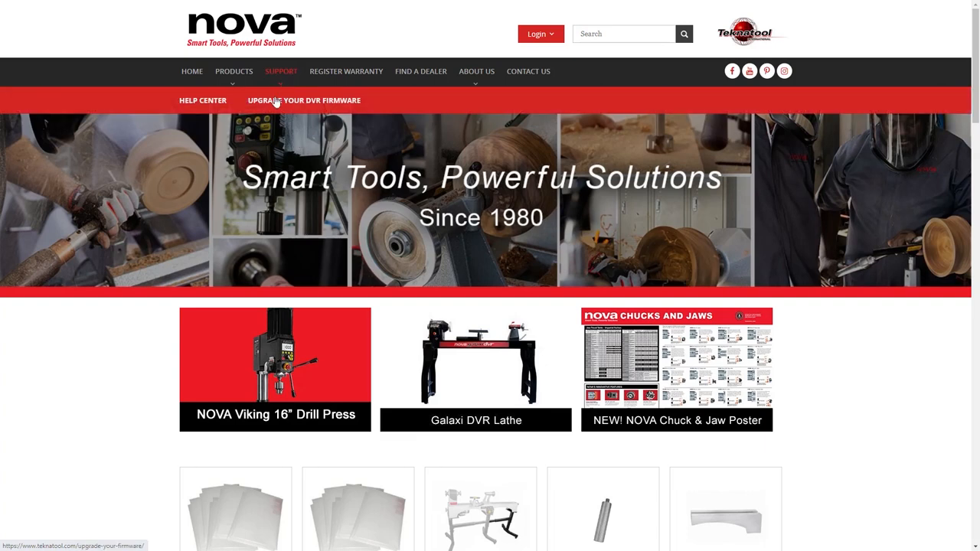
pyautogui.moveTo(312, 107)
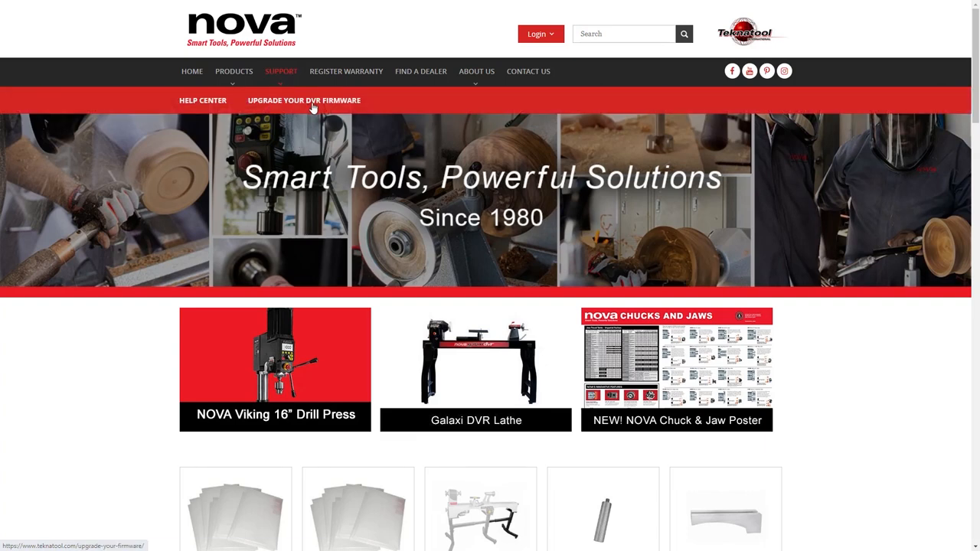
# Step: Go to Upgrade Your DVR Firmware and scroll to the product download list
pyautogui.click(304, 100)
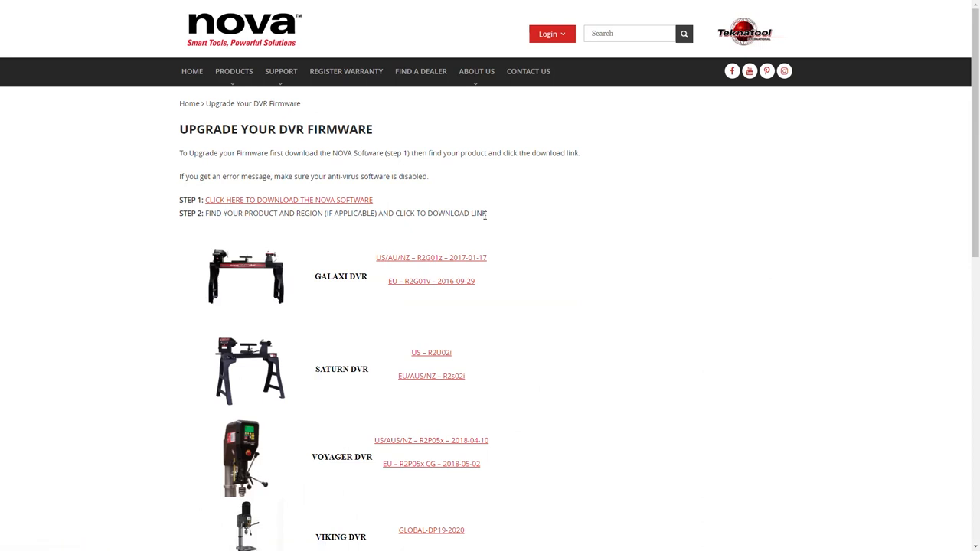
pyautogui.scroll(-3)
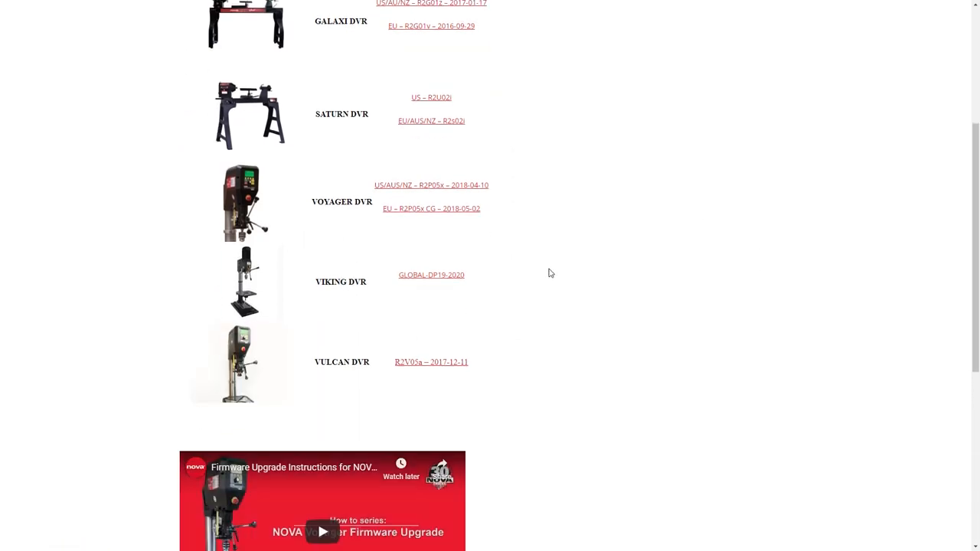
pyautogui.moveTo(329, 205)
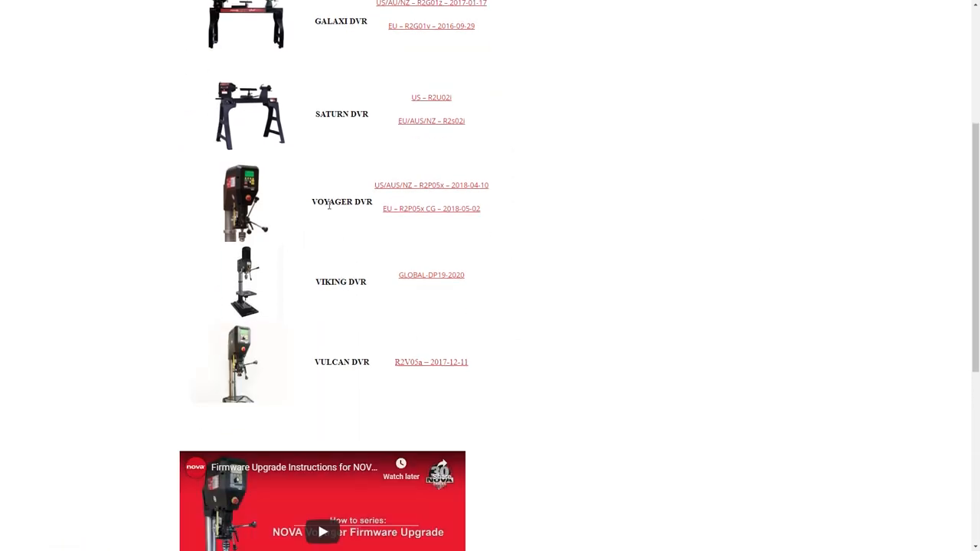
pyautogui.moveTo(364, 193)
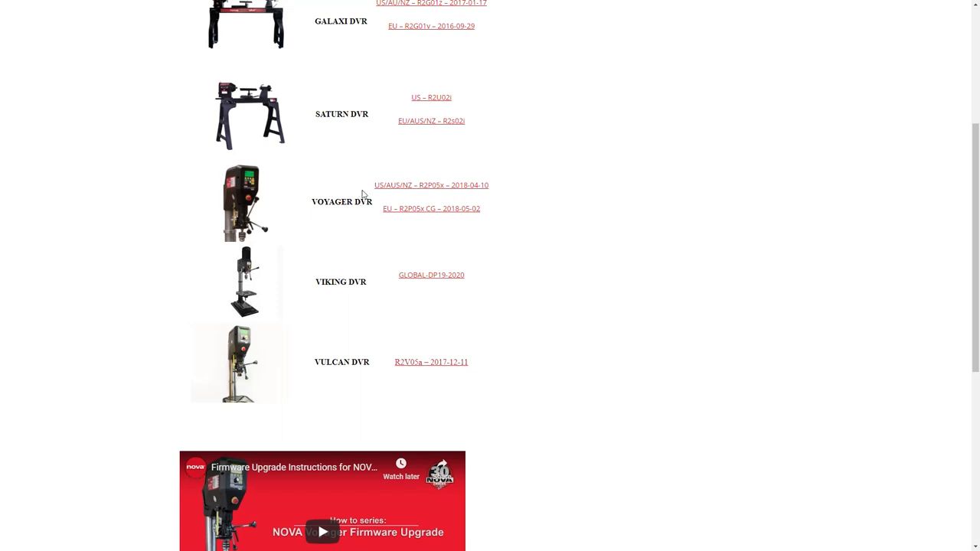
pyautogui.moveTo(405, 190)
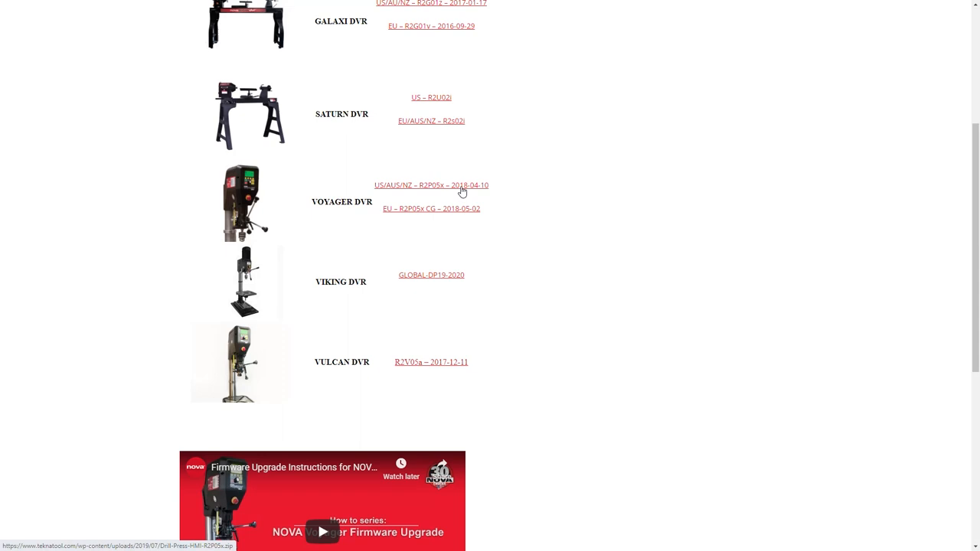
pyautogui.moveTo(476, 189)
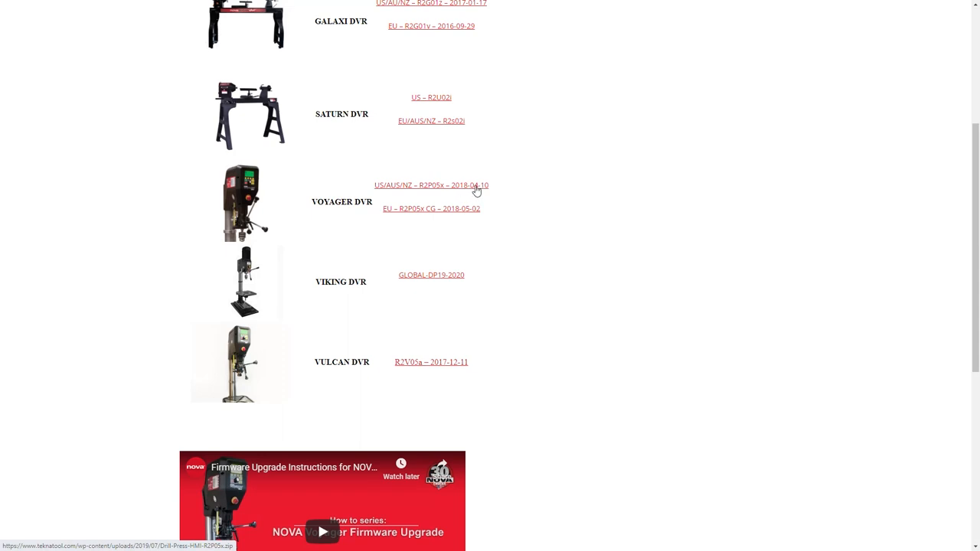
pyautogui.moveTo(460, 188)
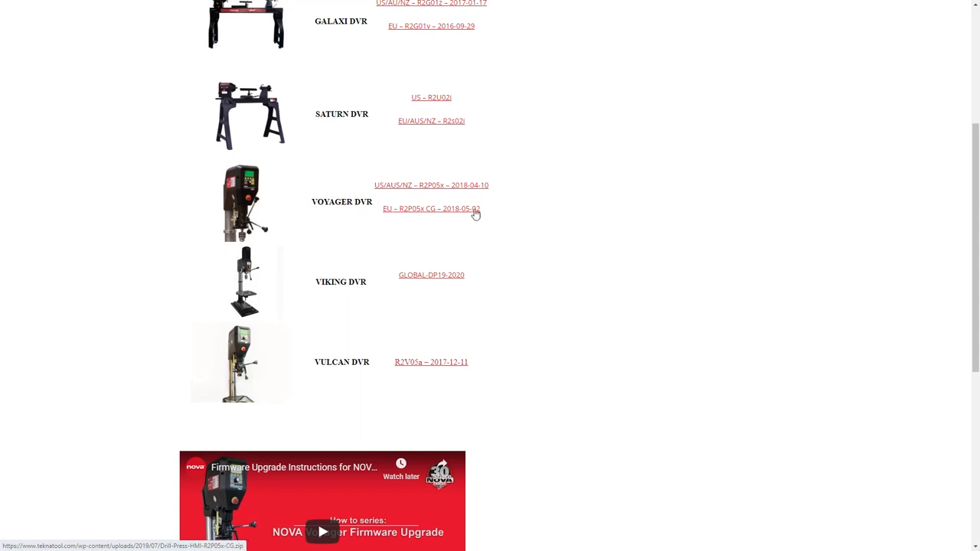
pyautogui.moveTo(482, 201)
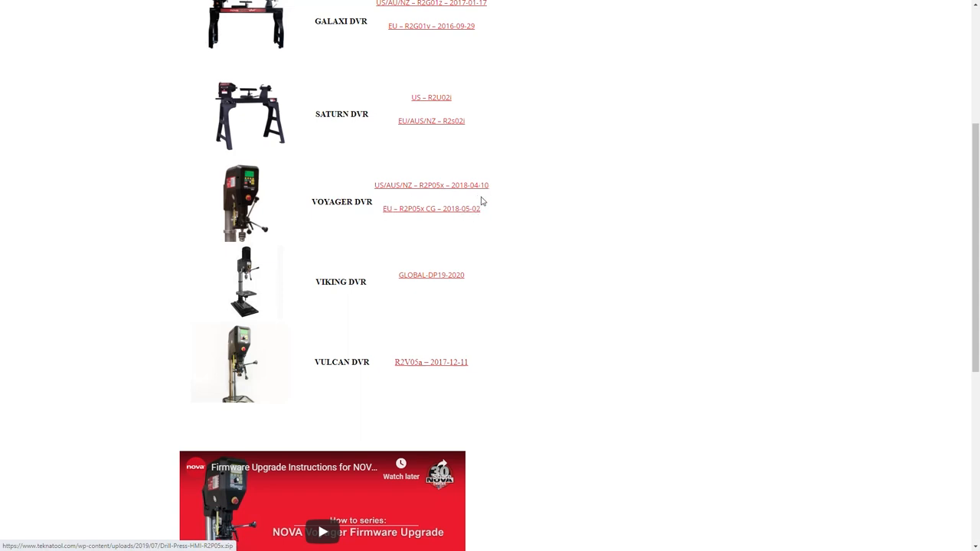
pyautogui.moveTo(532, 368)
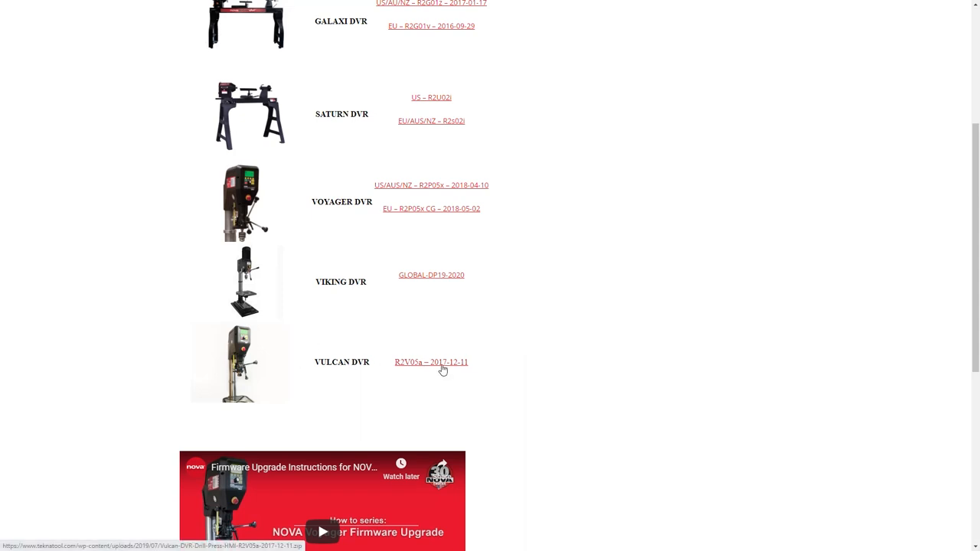
pyautogui.moveTo(456, 370)
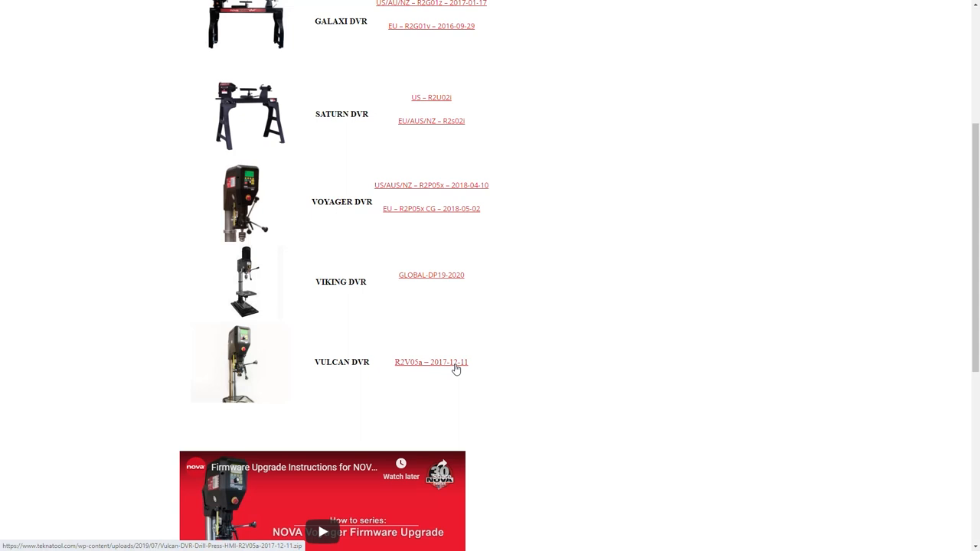
pyautogui.moveTo(443, 370)
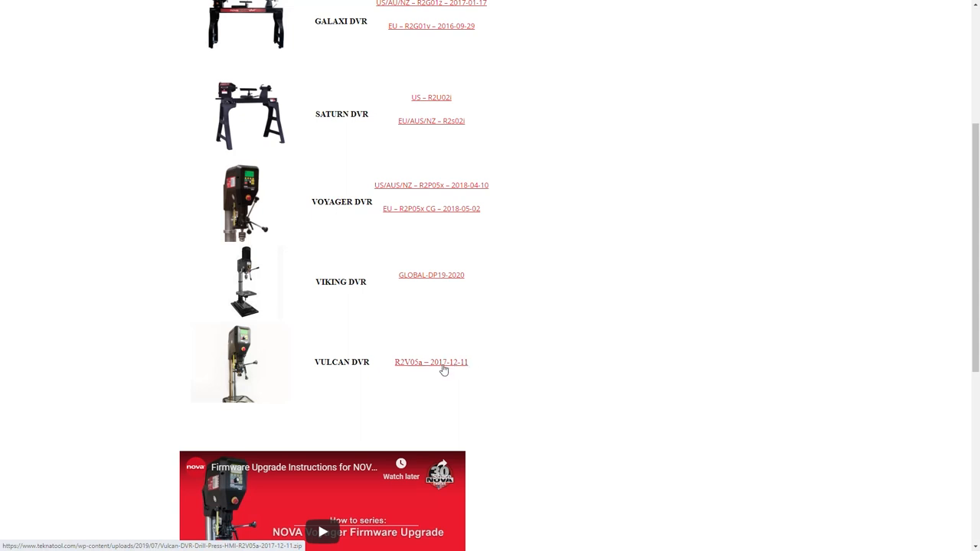
pyautogui.moveTo(474, 189)
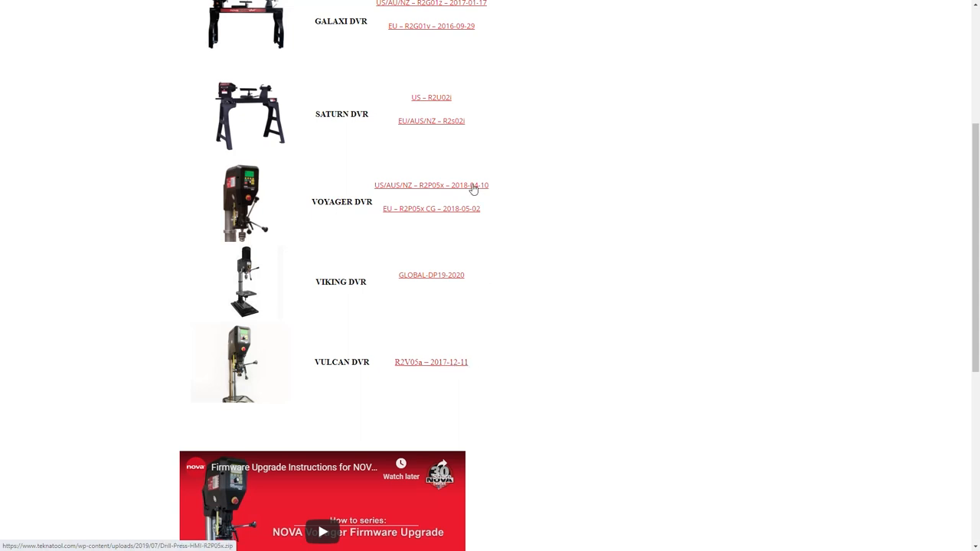
pyautogui.moveTo(432, 362)
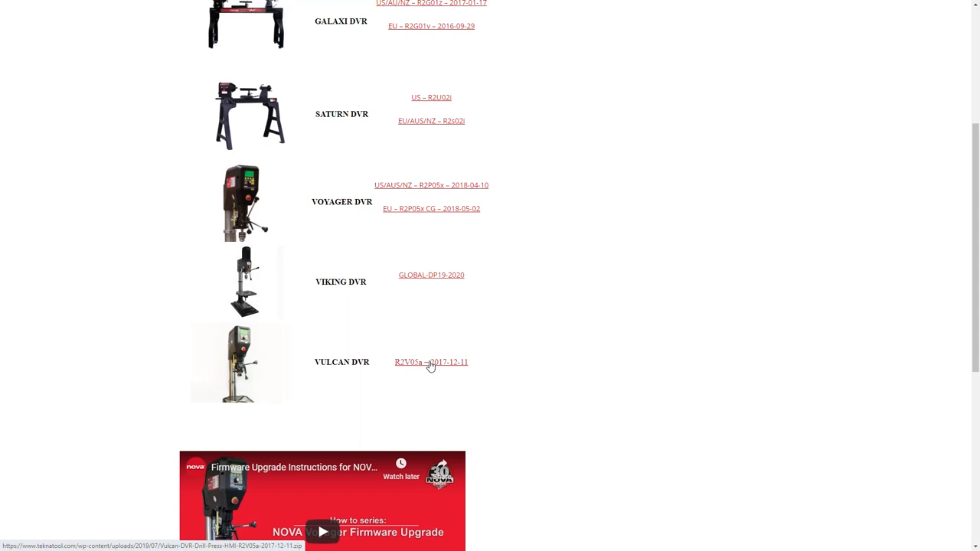
# Step: Download the R2V05a – 2017-12-11 firmware zip beside VULCAN DVR
pyautogui.click(430, 362)
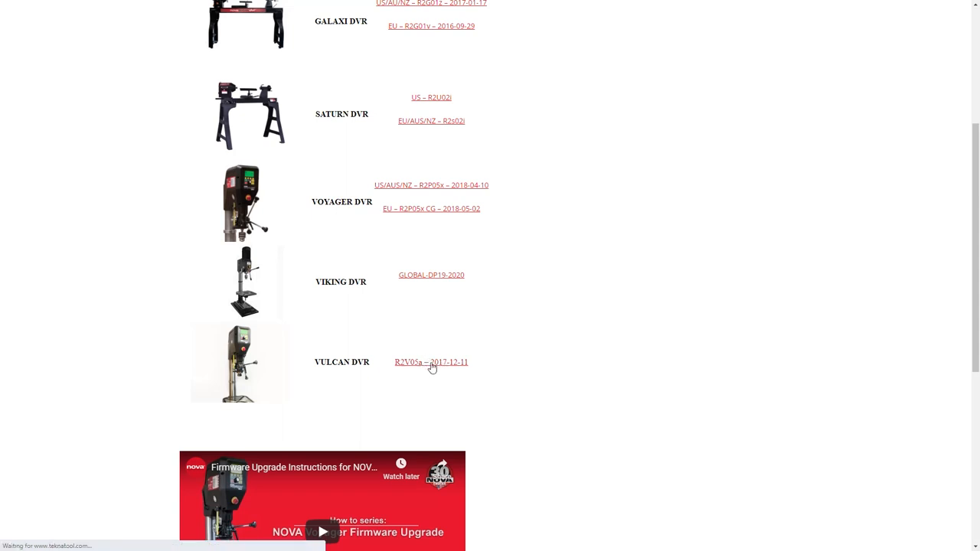
# Step: Scroll down and play the embedded Firmware Upgrade Instructions YouTube video
pyautogui.scroll(-3)
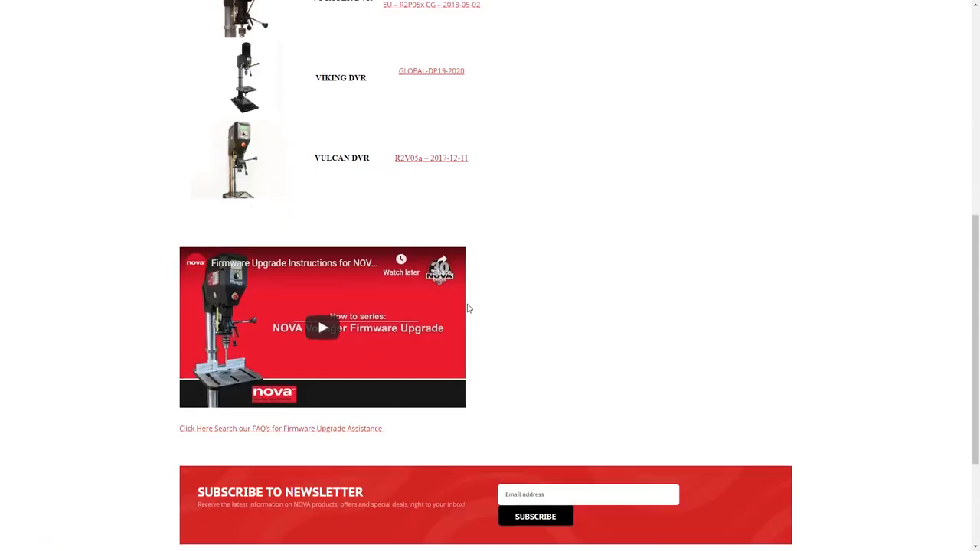
pyautogui.scroll(-3)
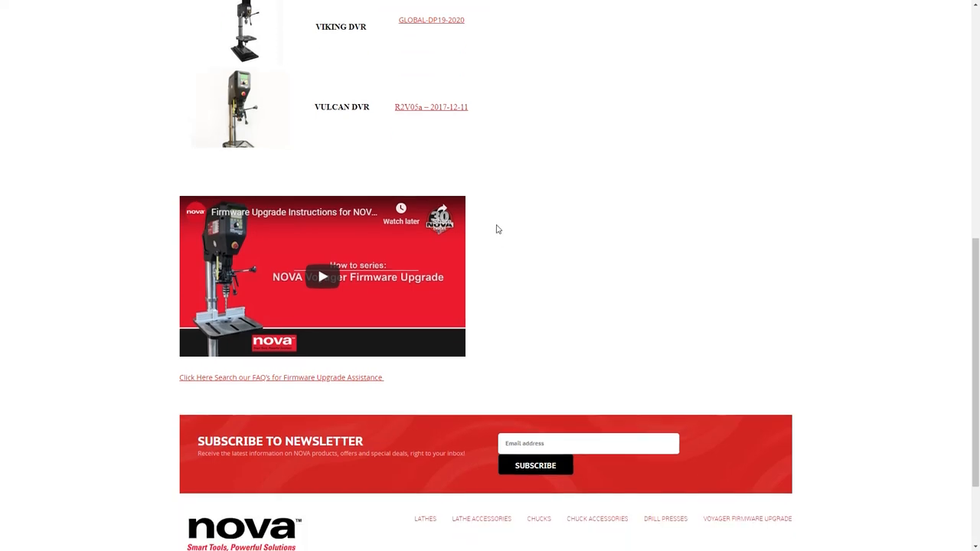
pyautogui.moveTo(291, 224)
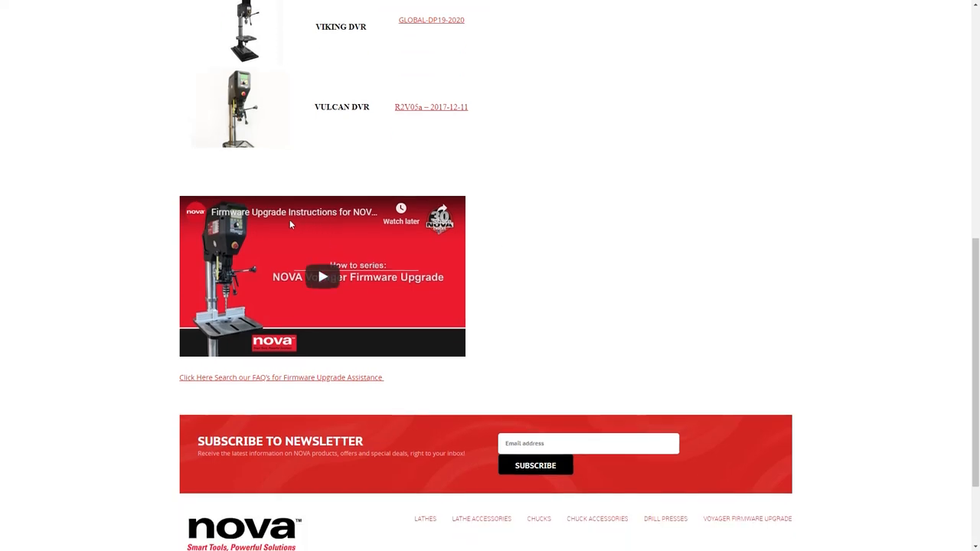
pyautogui.click(322, 277)
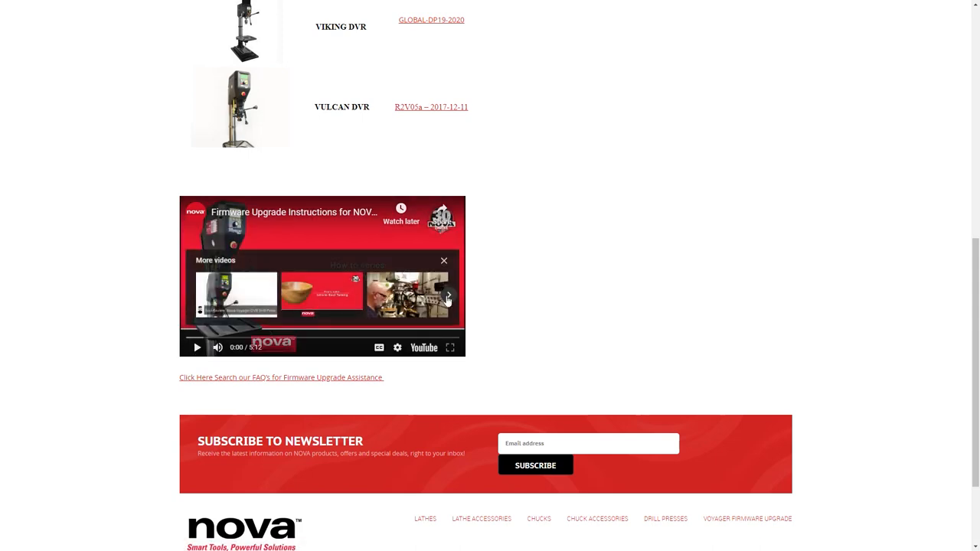
pyautogui.moveTo(497, 134)
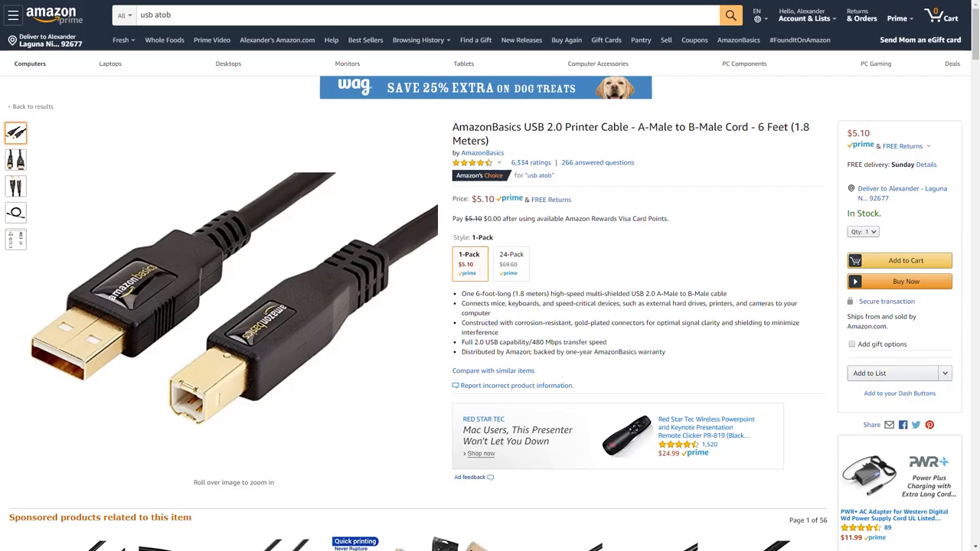
pyautogui.moveTo(69, 343)
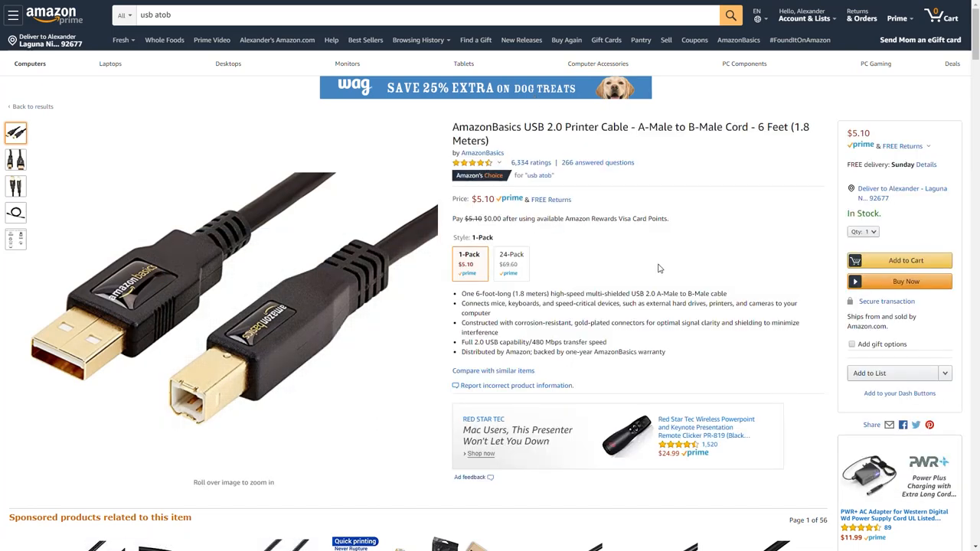
pyautogui.moveTo(653, 260)
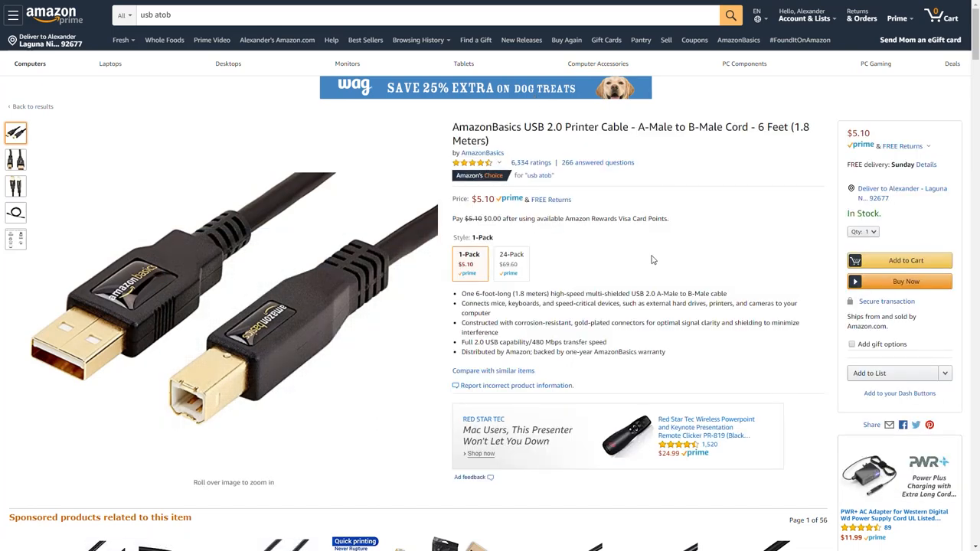